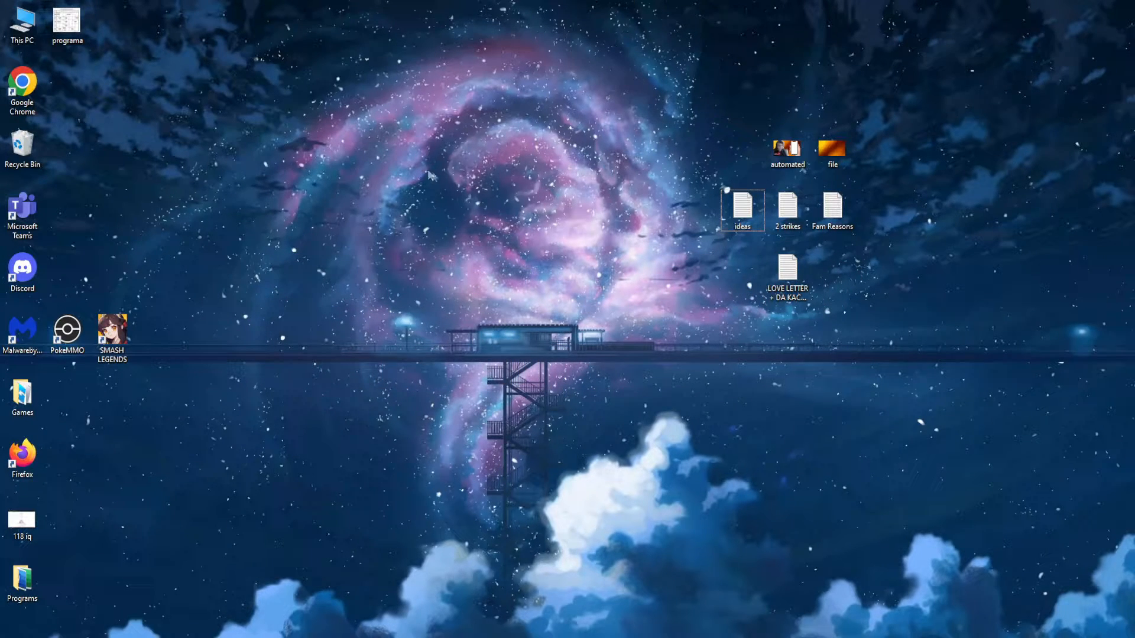
pyautogui.moveTo(582, 416)
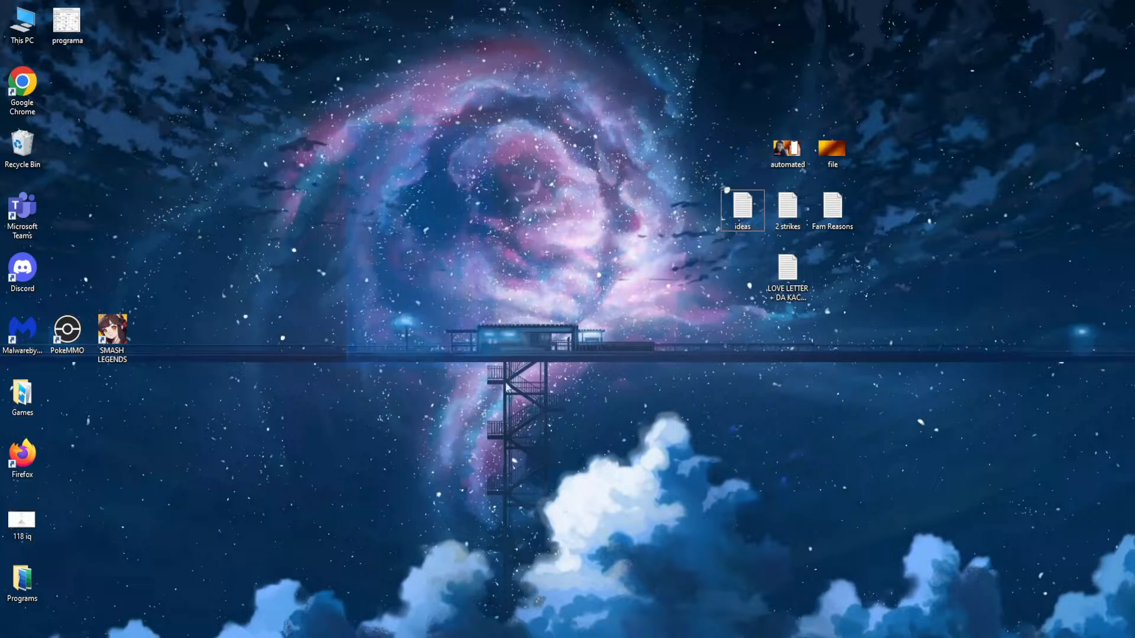
pyautogui.moveTo(621, 451)
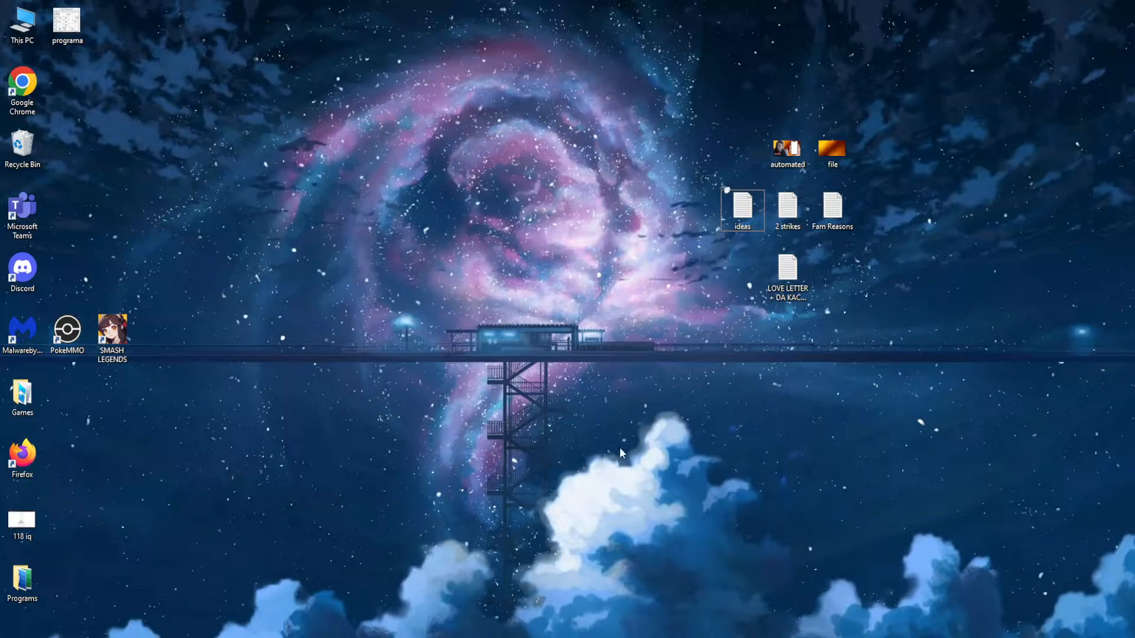
pyautogui.moveTo(557, 418)
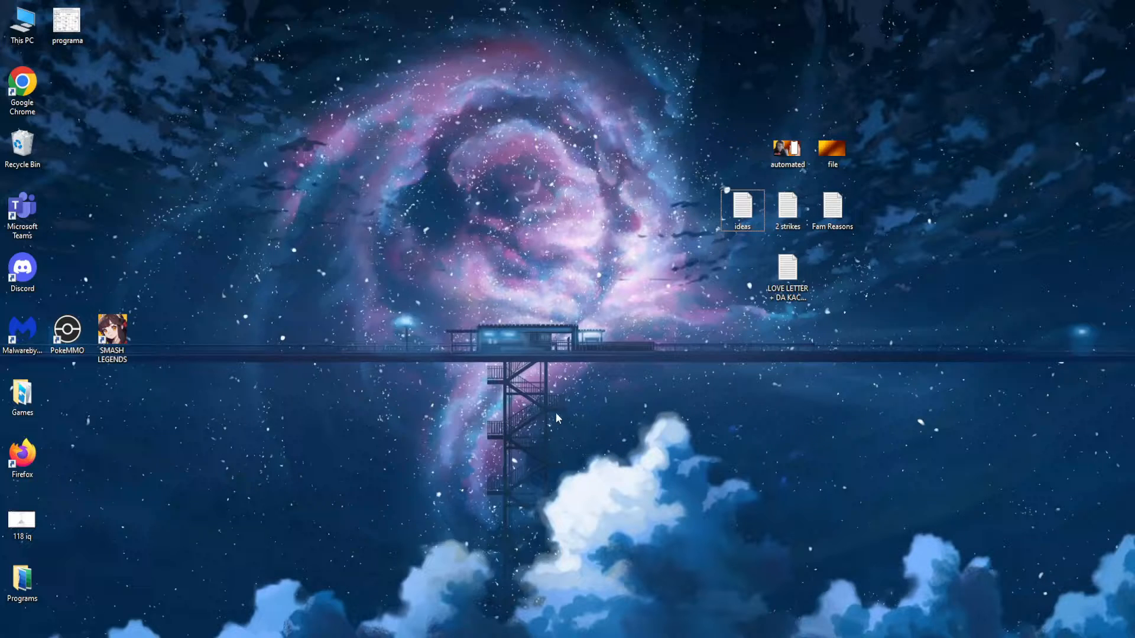
pyautogui.moveTo(532, 397)
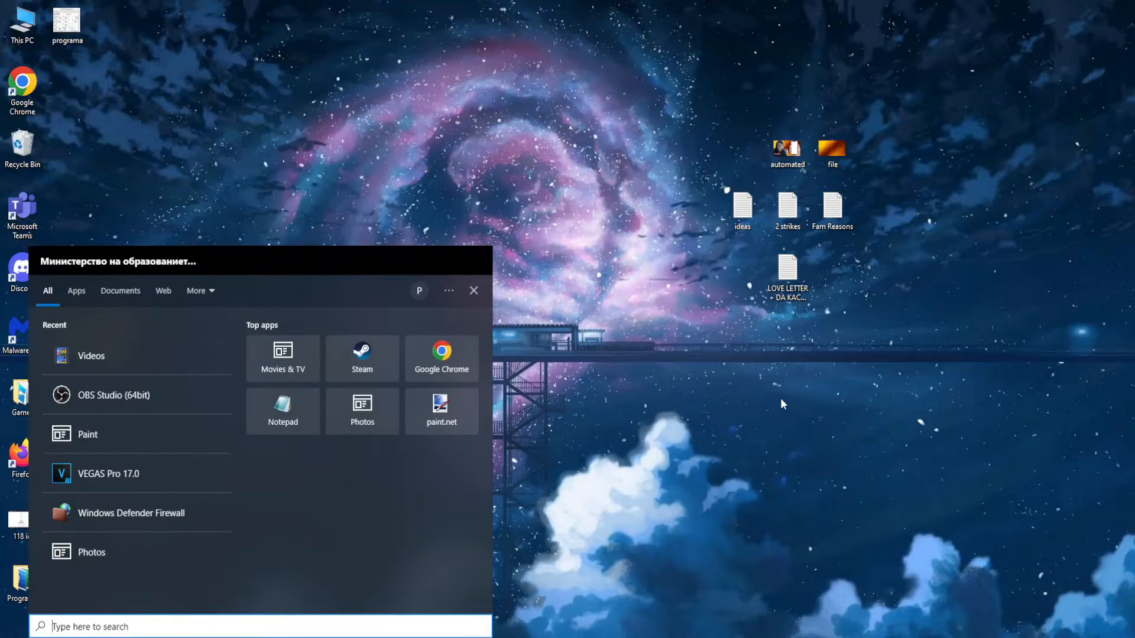
# Step: Search for 'network connections' and open the View network connections result
pyautogui.write('network connections')
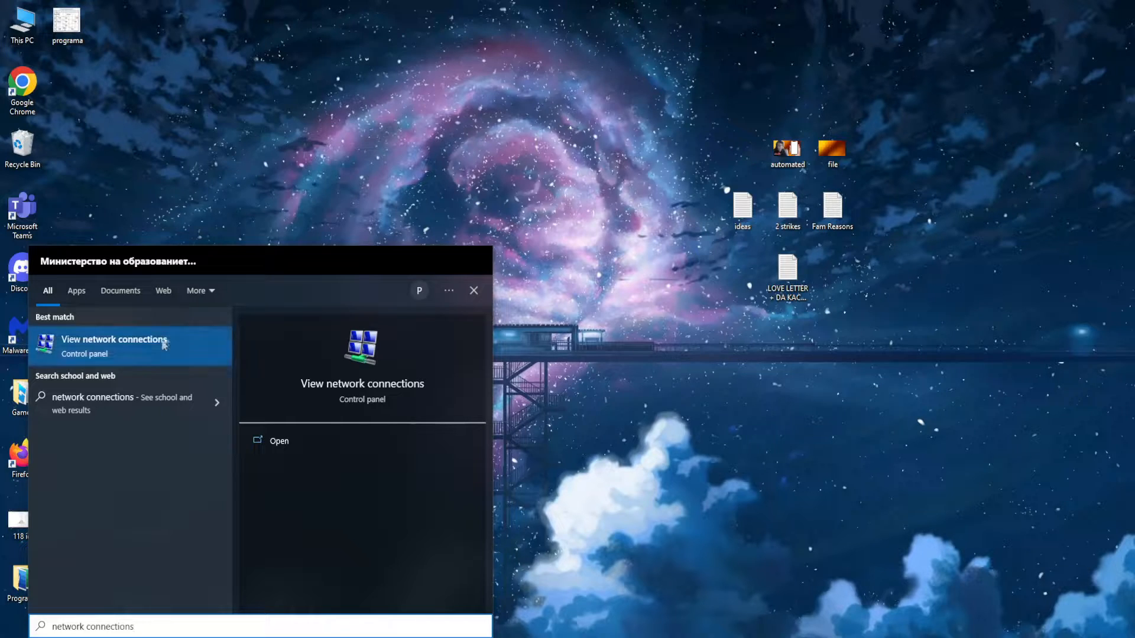
pyautogui.click(113, 339)
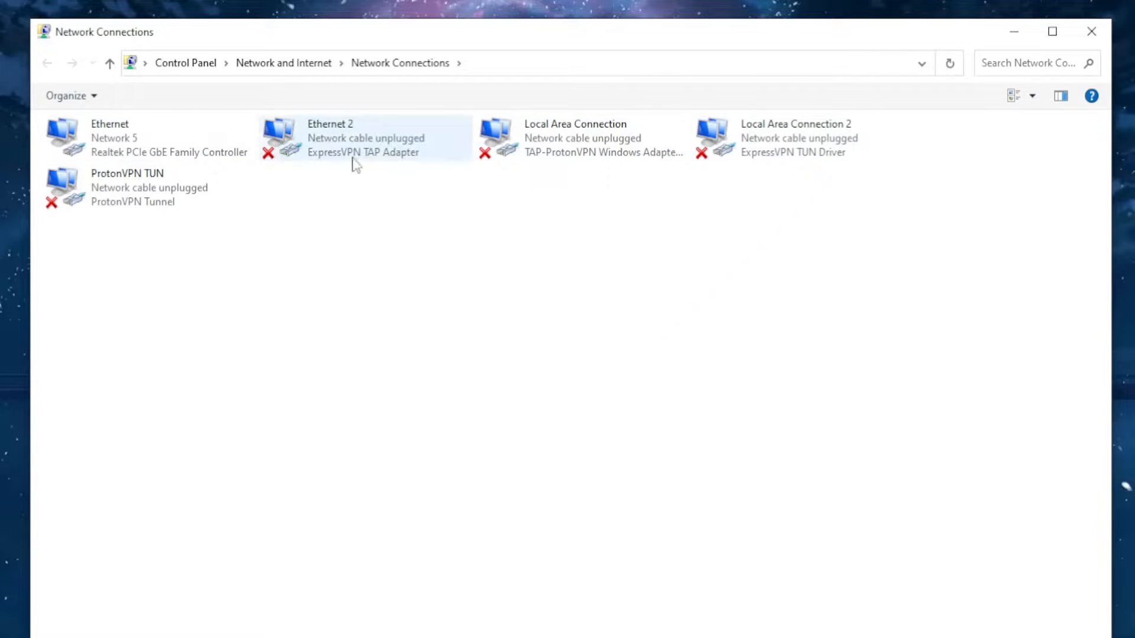
# Step: Select the Ethernet adapter and bring up its right-click shortcut menu
pyautogui.click(123, 138)
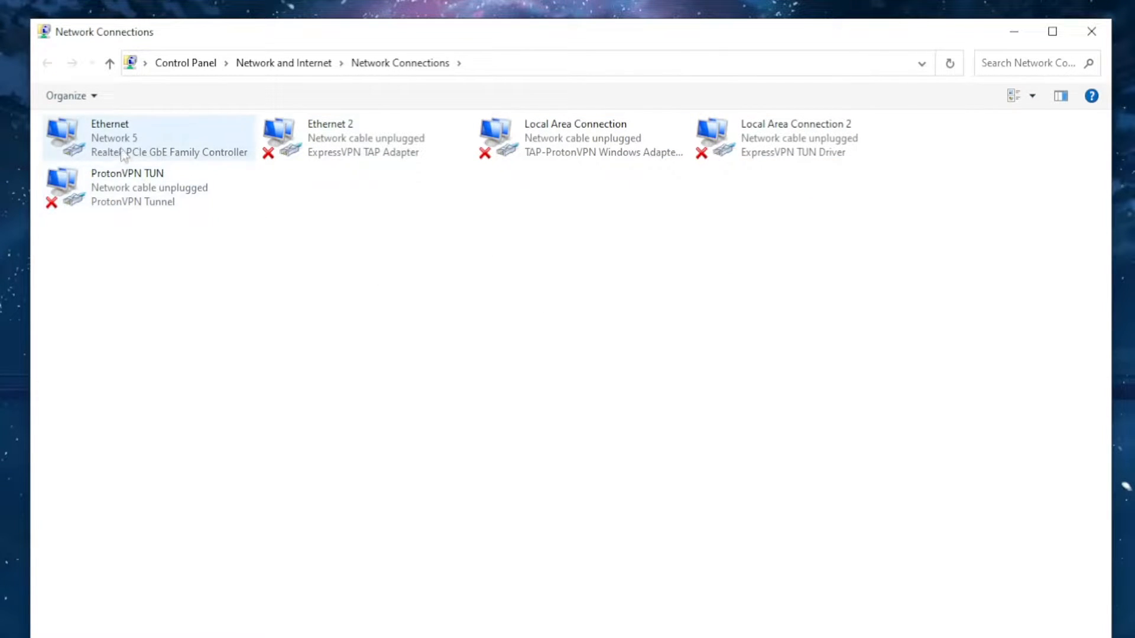
pyautogui.click(330, 138)
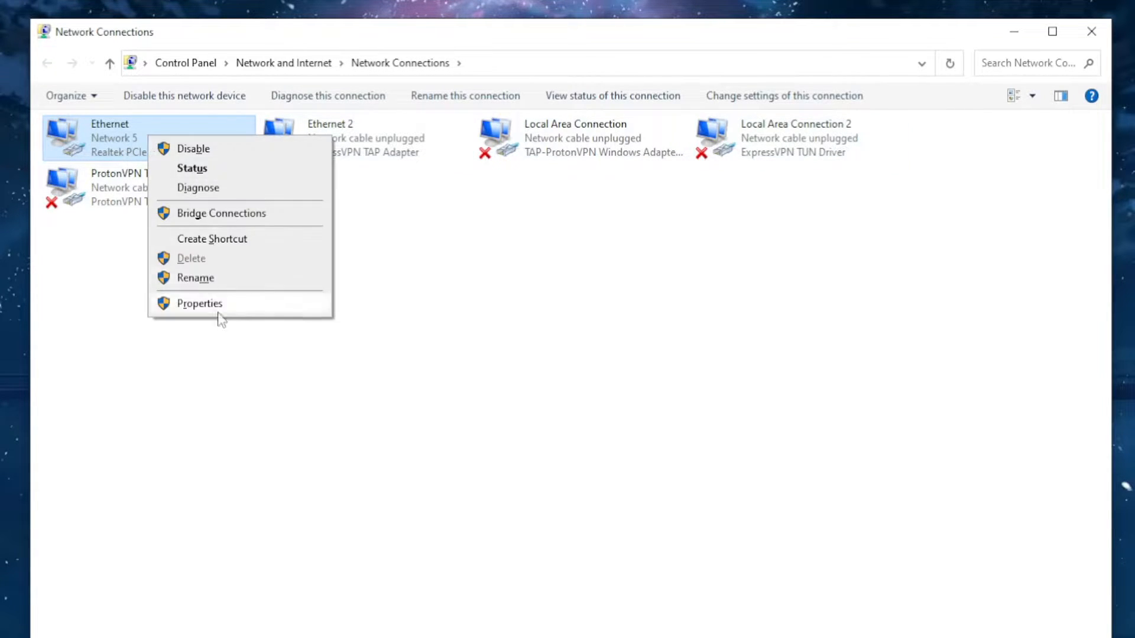
# Step: From Ethernet Properties, open the Internet Protocol Version 4 (TCP/IPv4) properties dialog
pyautogui.click(199, 303)
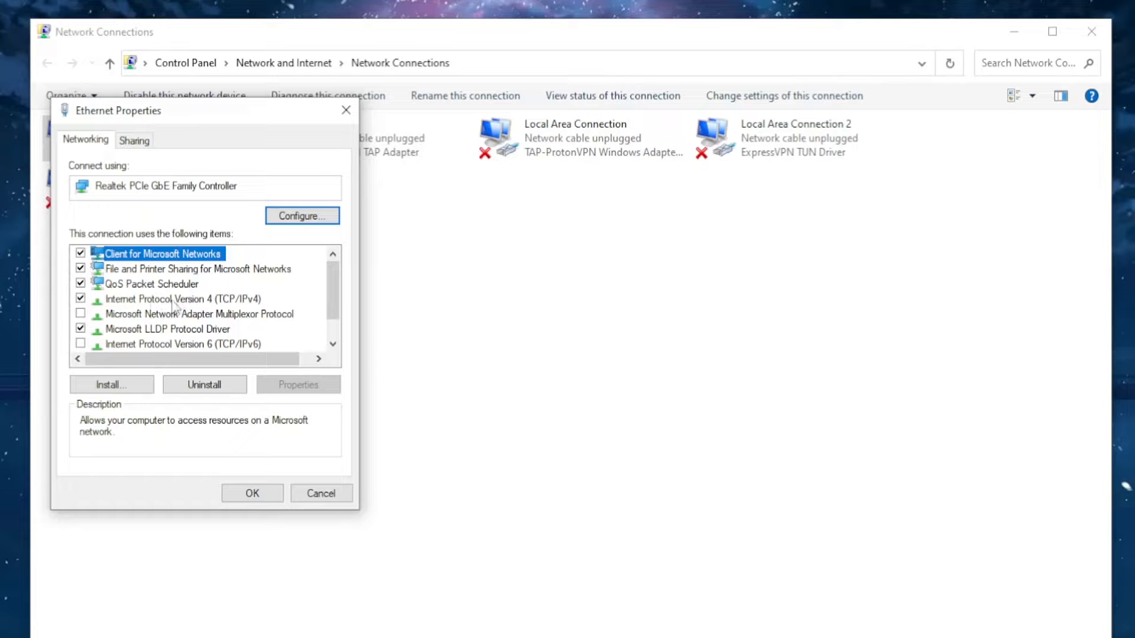
pyautogui.moveTo(252, 310)
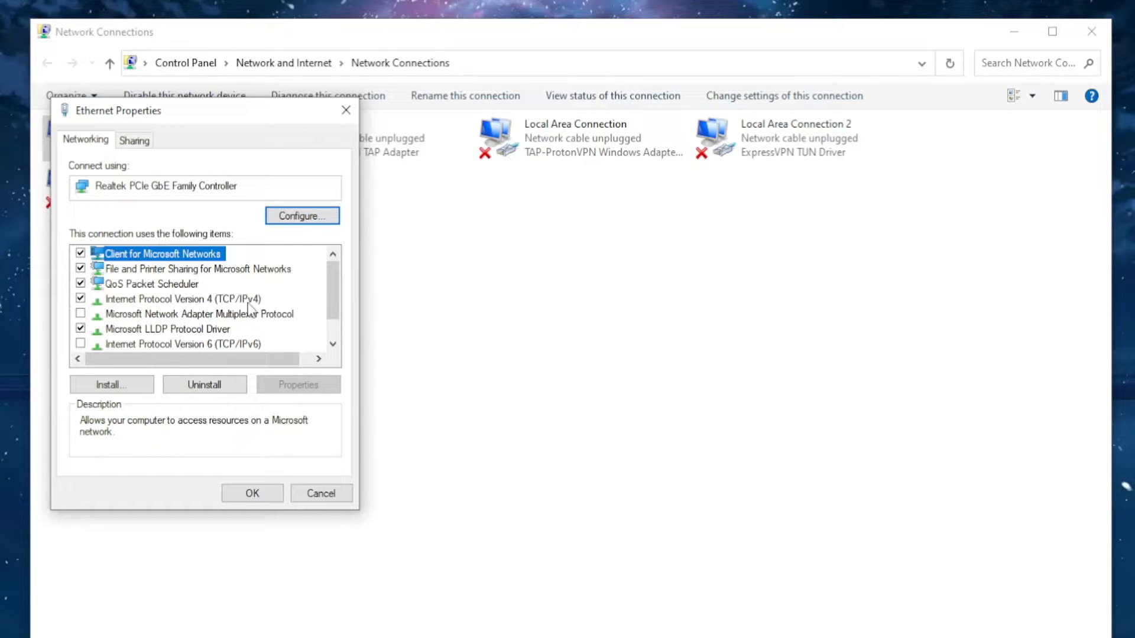
pyautogui.click(183, 299)
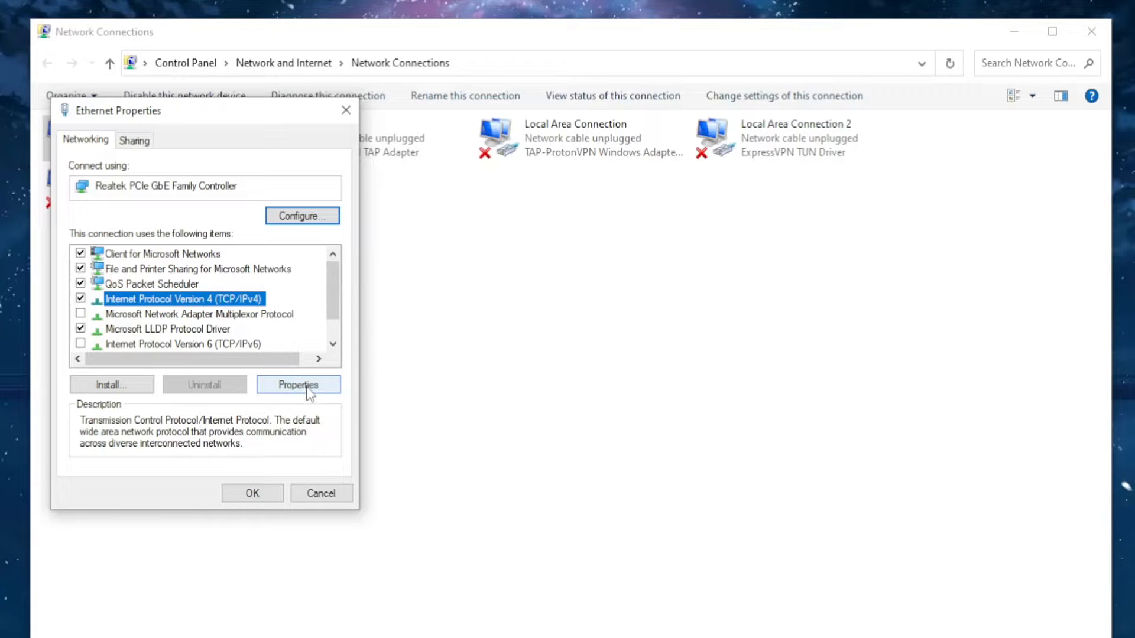
pyautogui.click(298, 384)
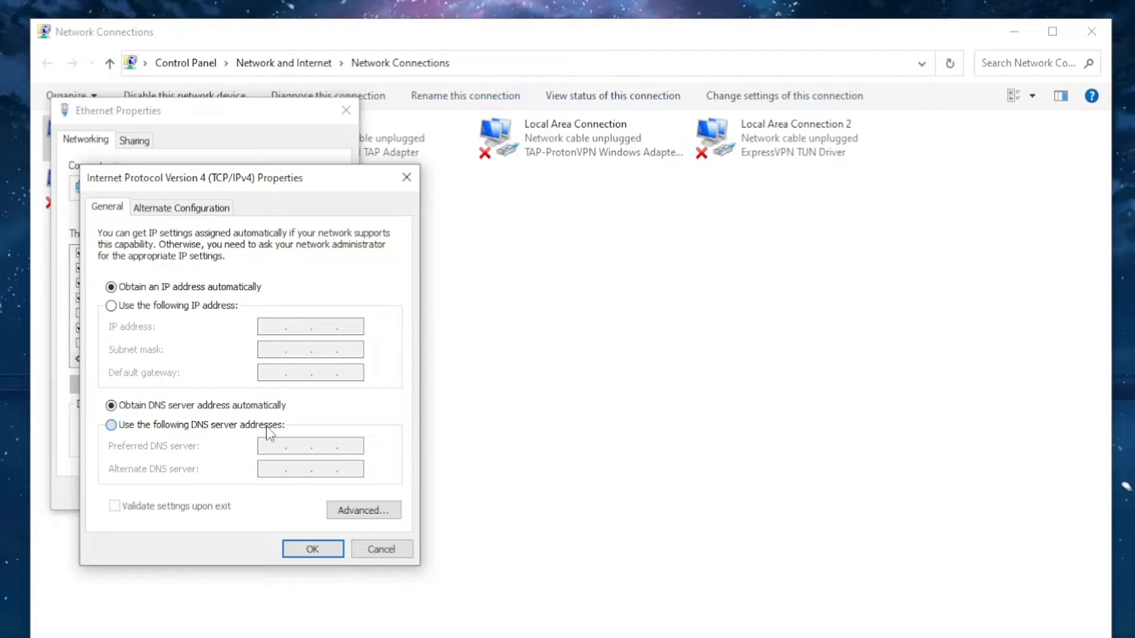
# Step: Set manual DNS servers 8.8.8.8 and 8.8.4.4 for IPv4 and confirm with OK
pyautogui.click(110, 425)
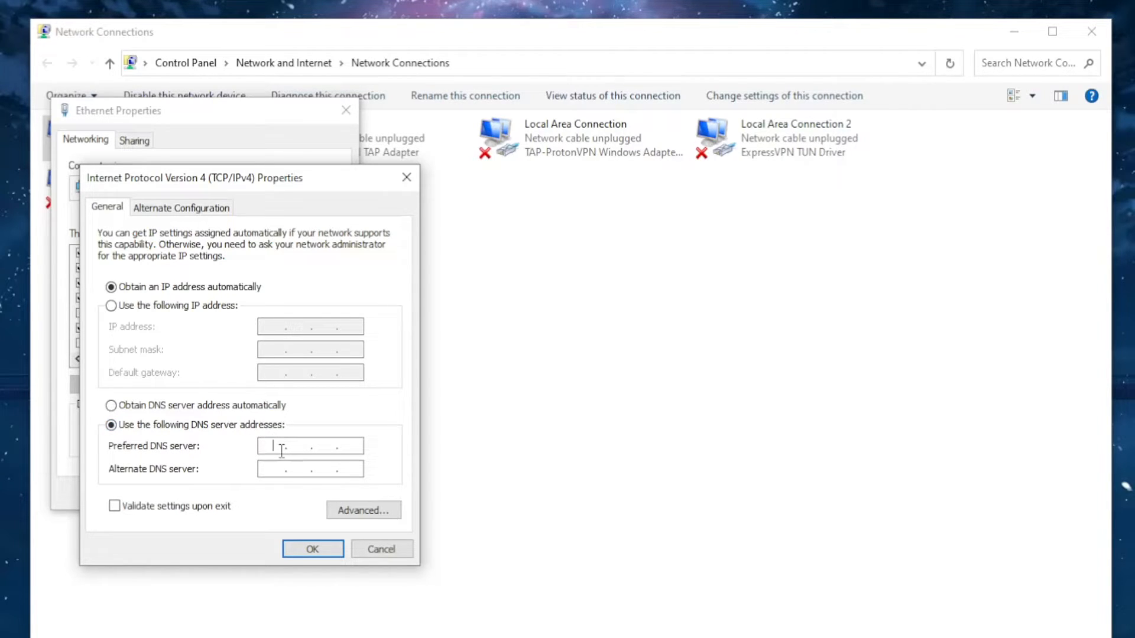
pyautogui.write('8')
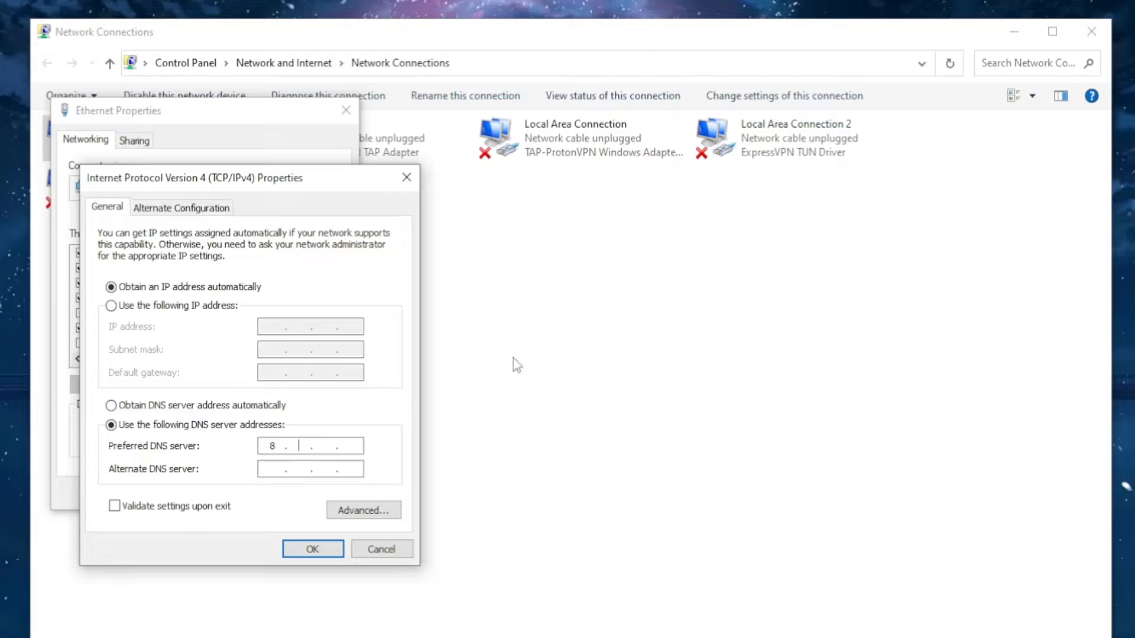
pyautogui.write('8')
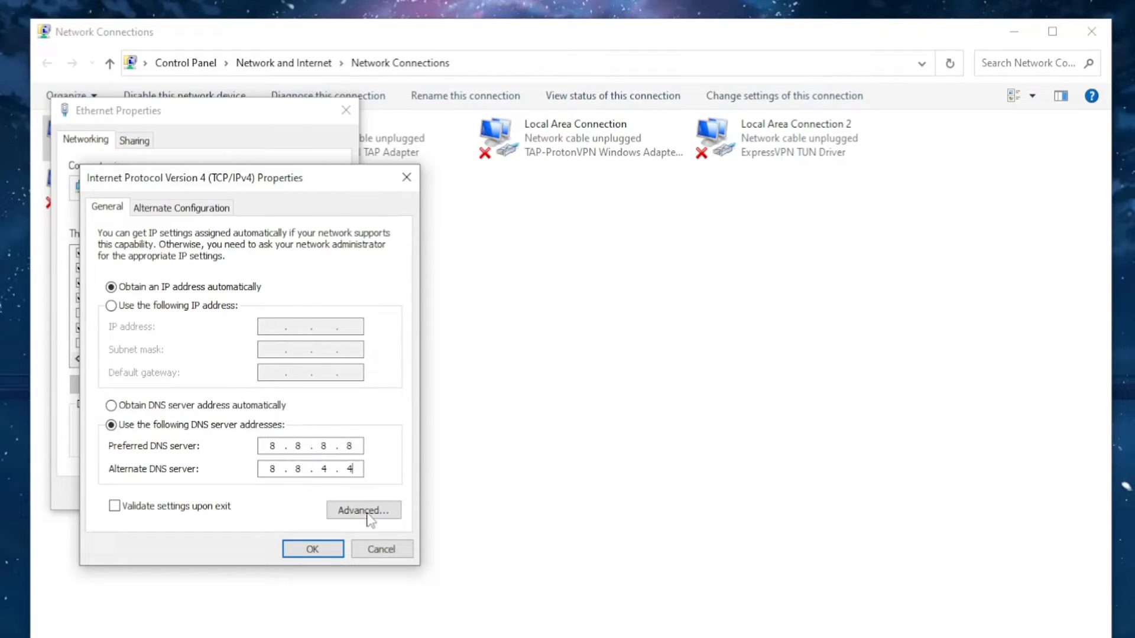
pyautogui.click(312, 549)
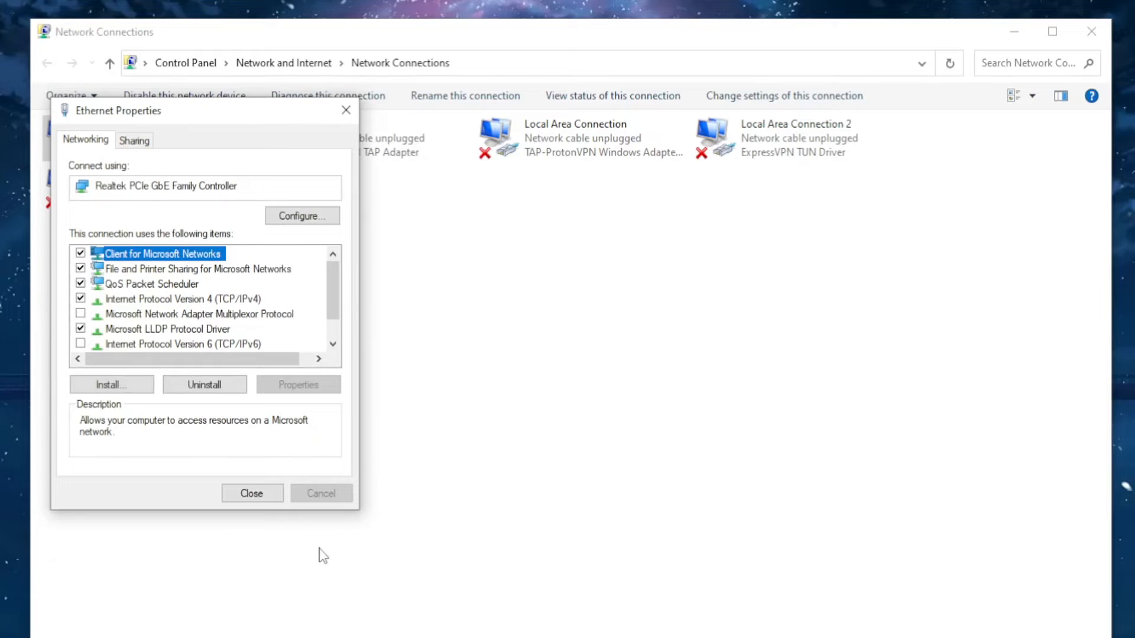
# Step: Close Ethernet Properties and open the Start menu to reach the Power options
pyautogui.click(252, 493)
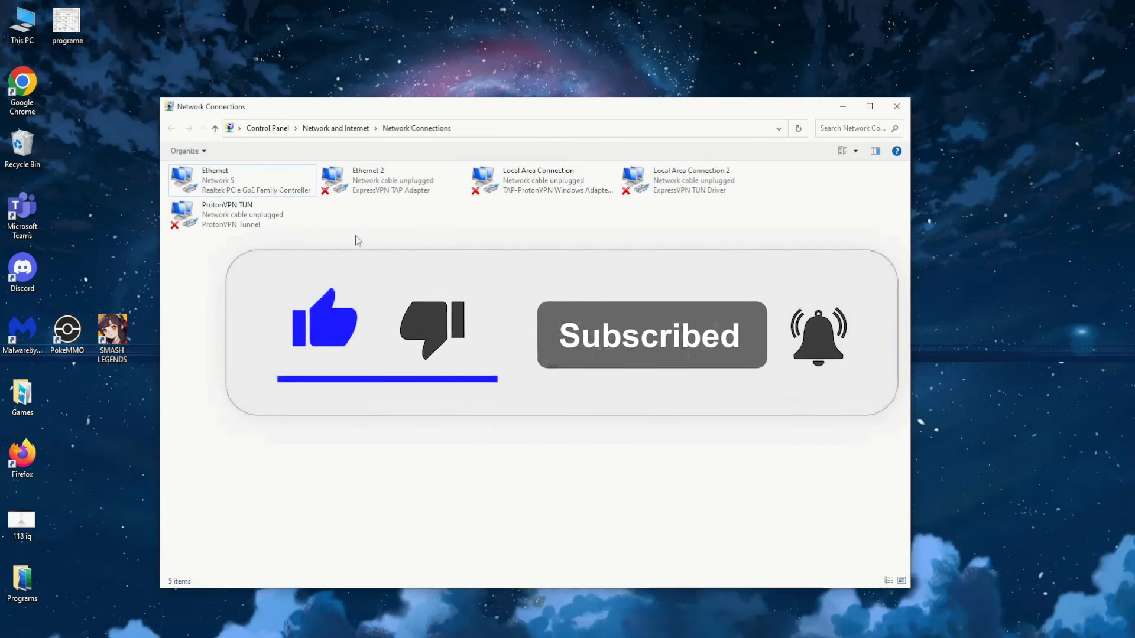
pyautogui.click(11, 629)
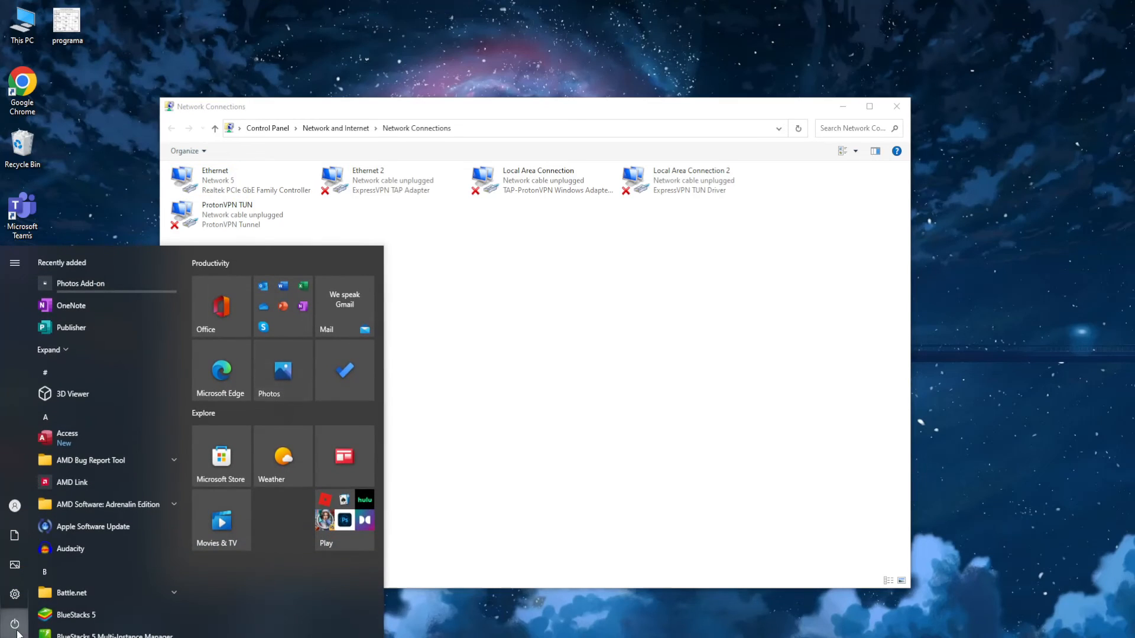